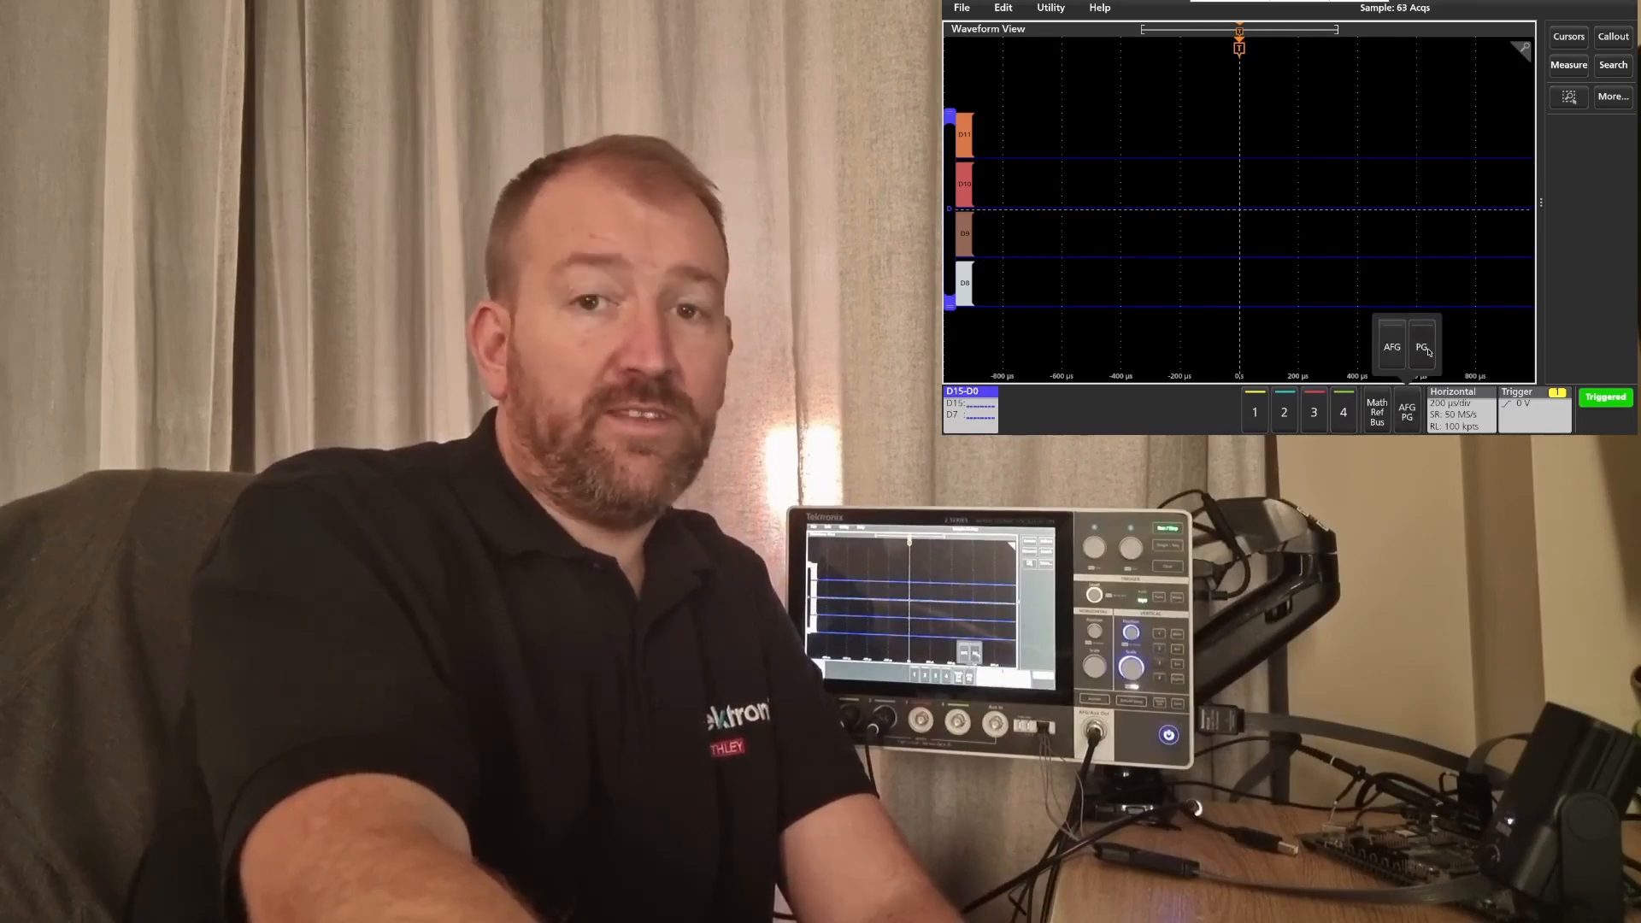
- Bring up the Pattern Generator menu showing manual pattern definition with all bits toggling
click(1421, 347)
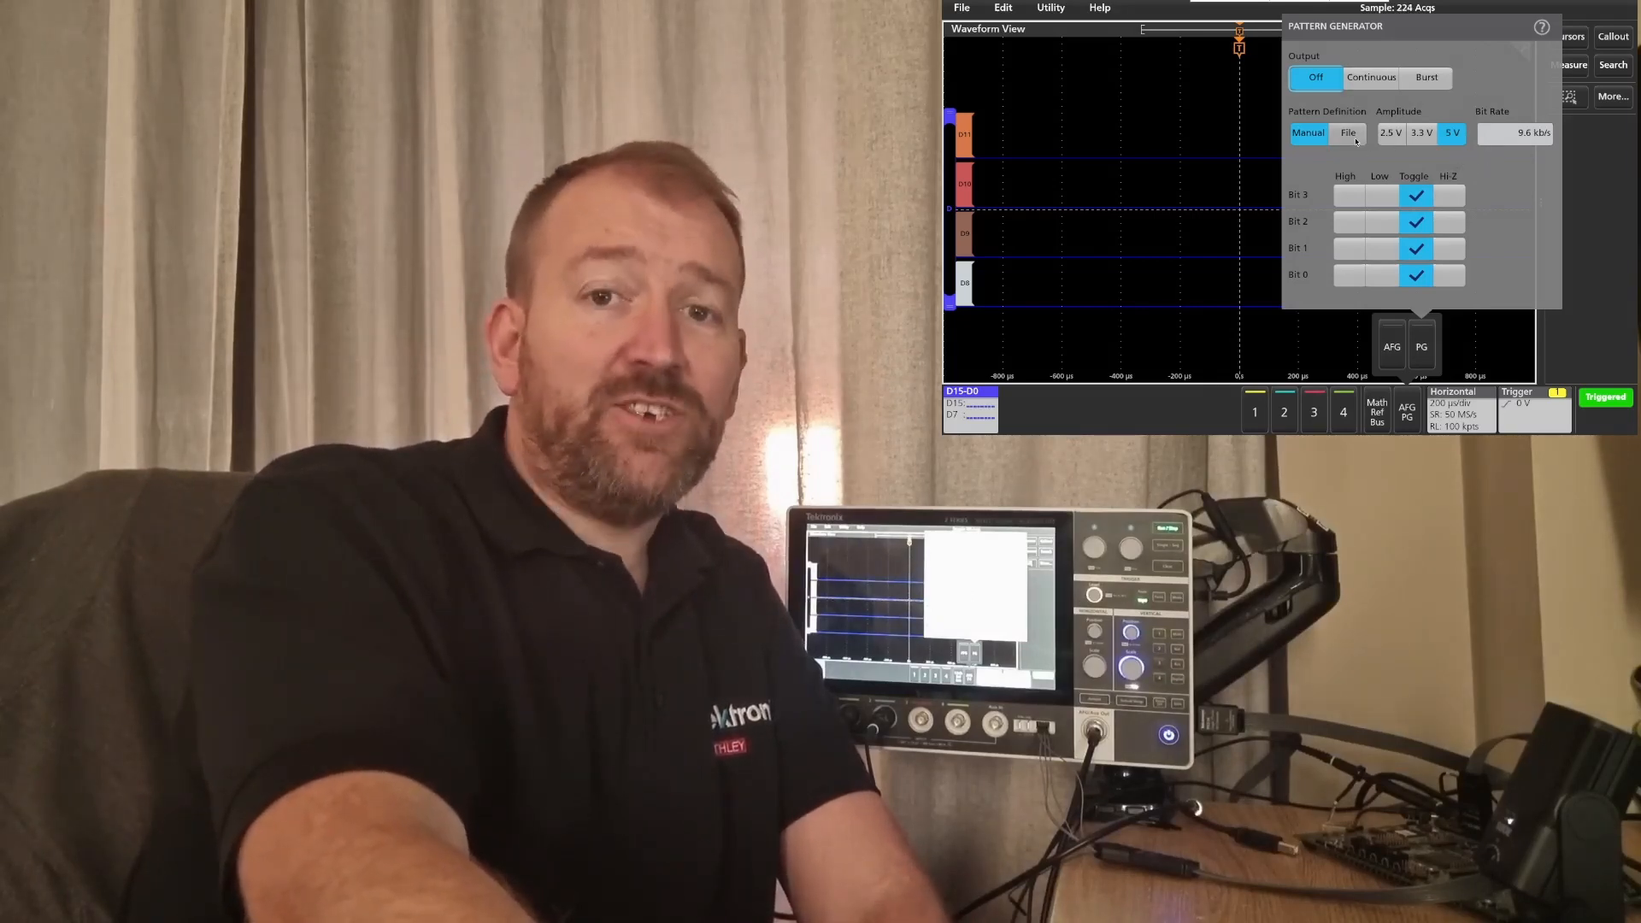
- Set Pattern Definition to File and load C:/DPG_RS232.csv as the output pattern
click(1348, 134)
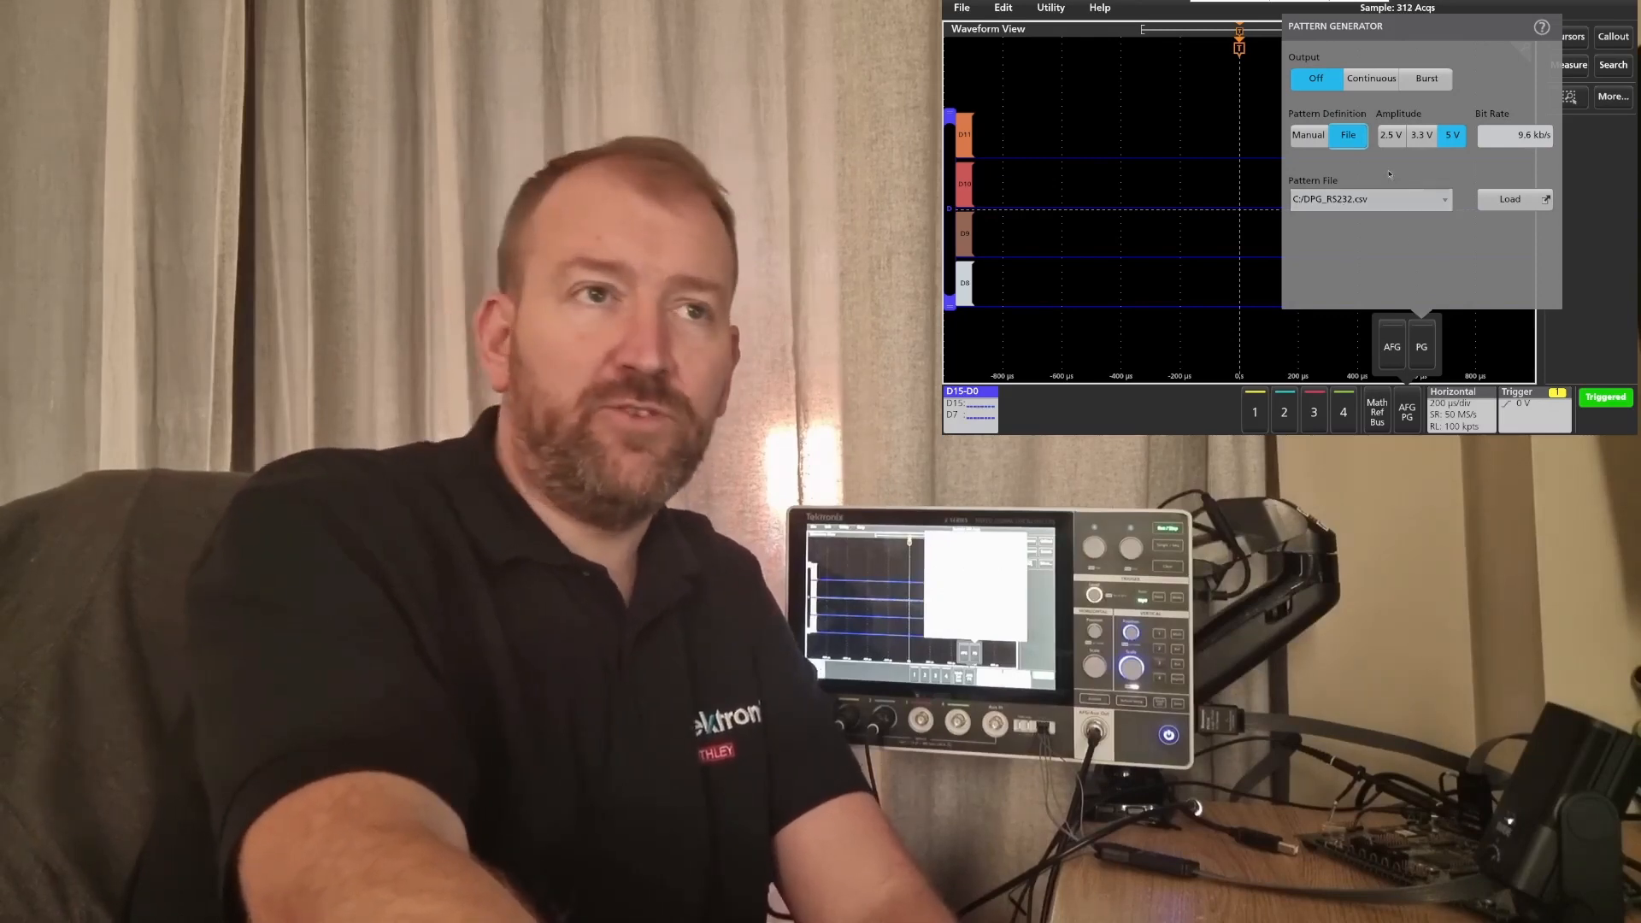
click(1371, 78)
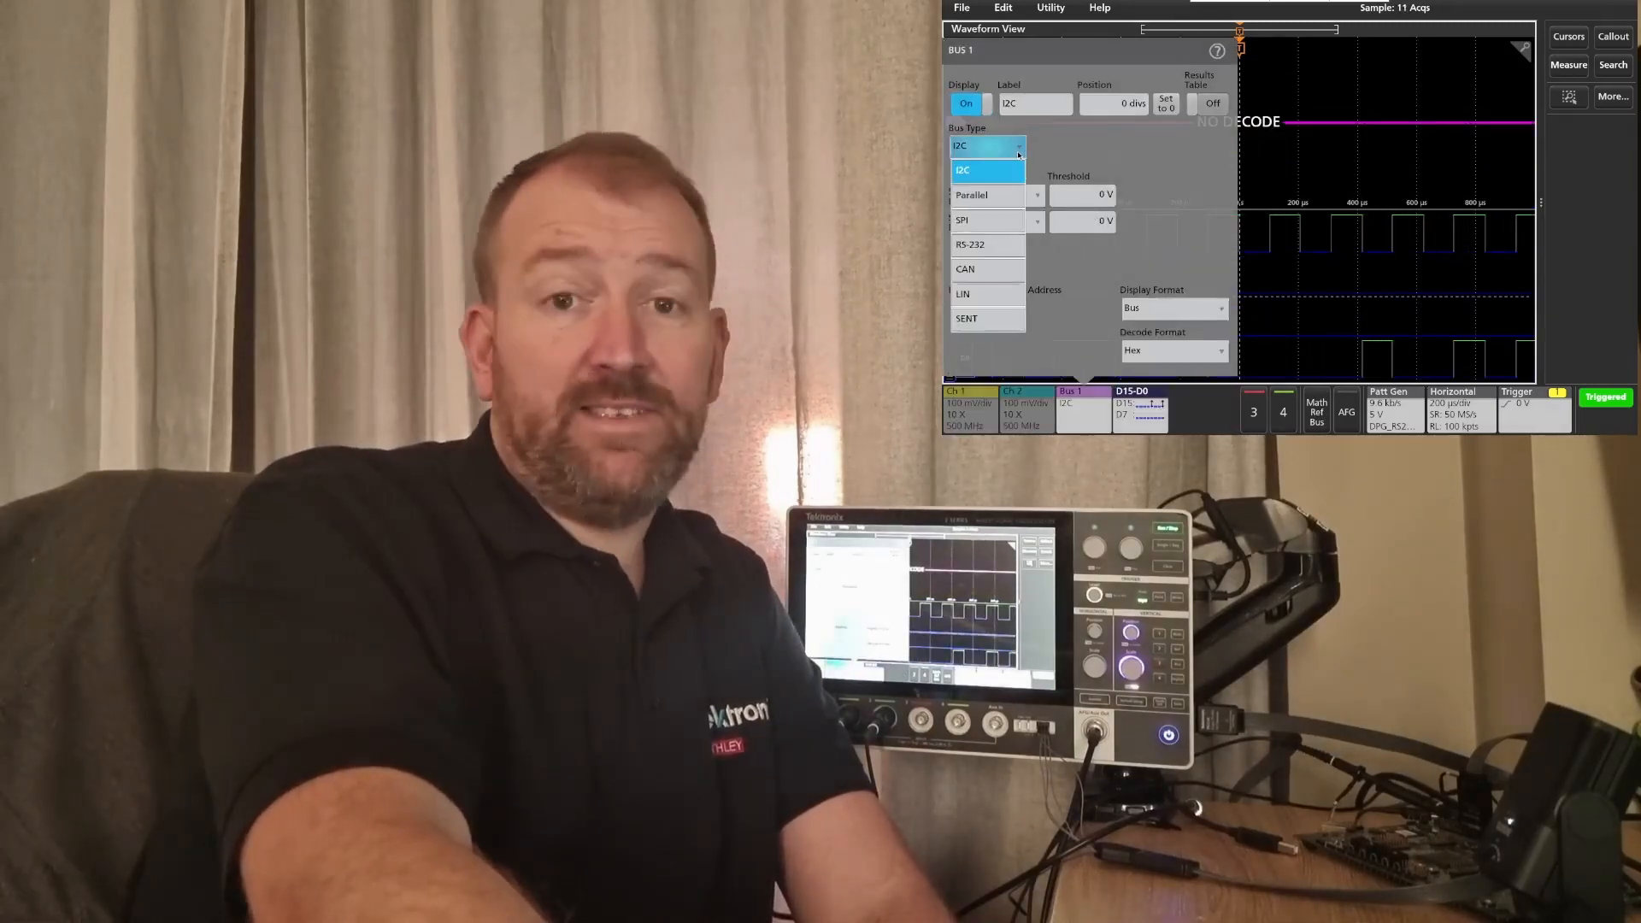
- Set Bus 1 to RS-232 decode and pick its source from the D15–D8 digital lines
click(969, 244)
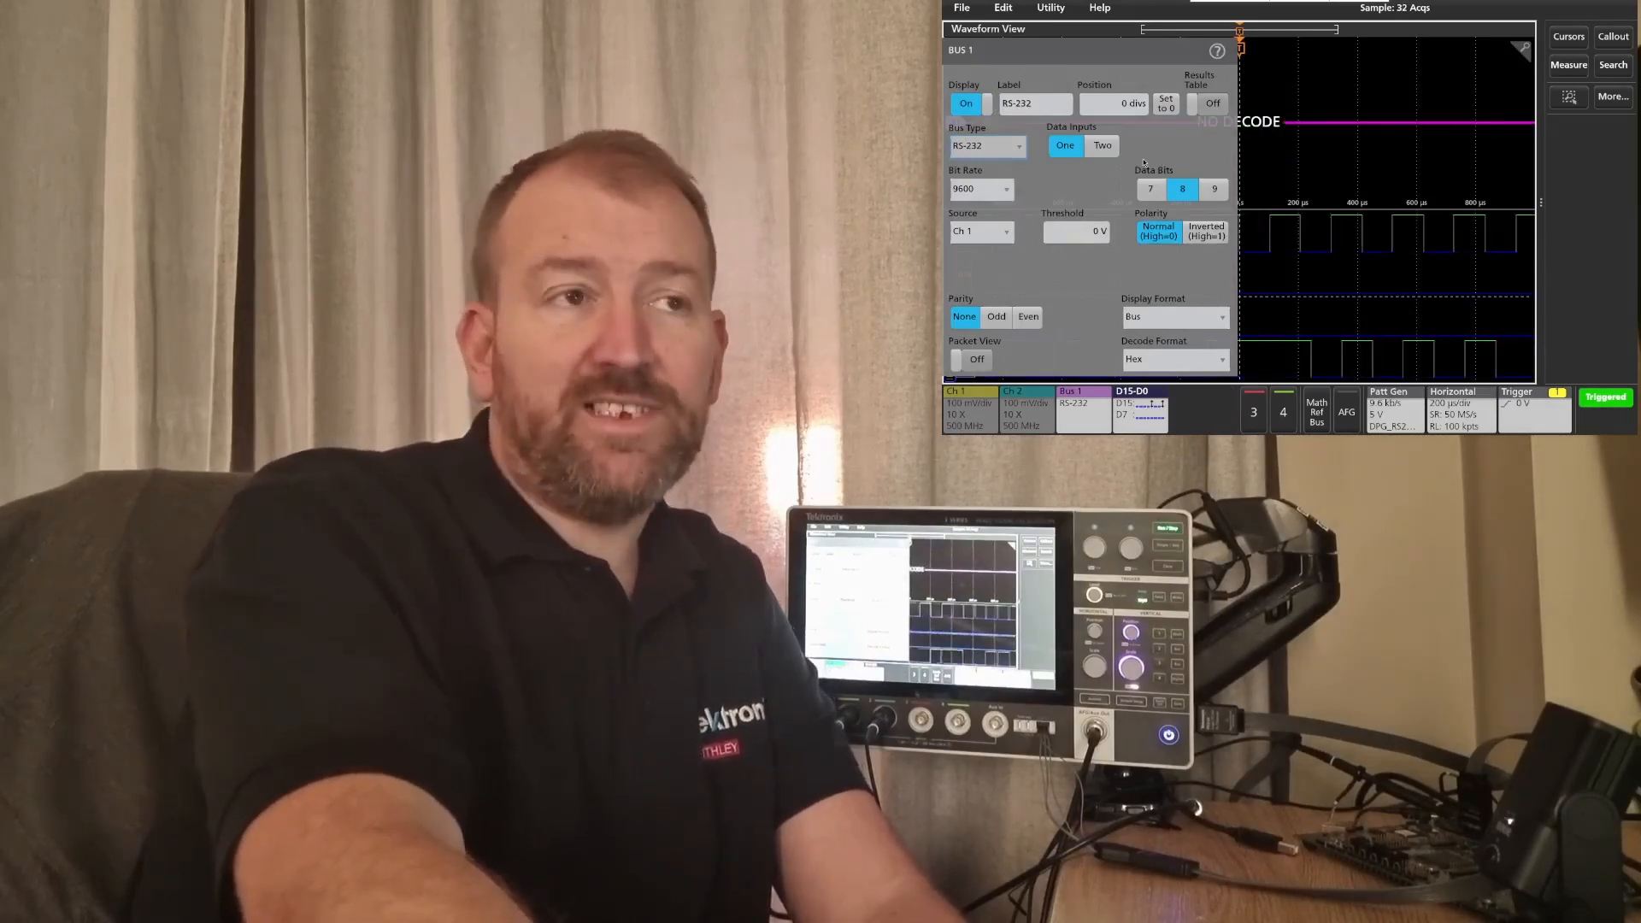
click(982, 231)
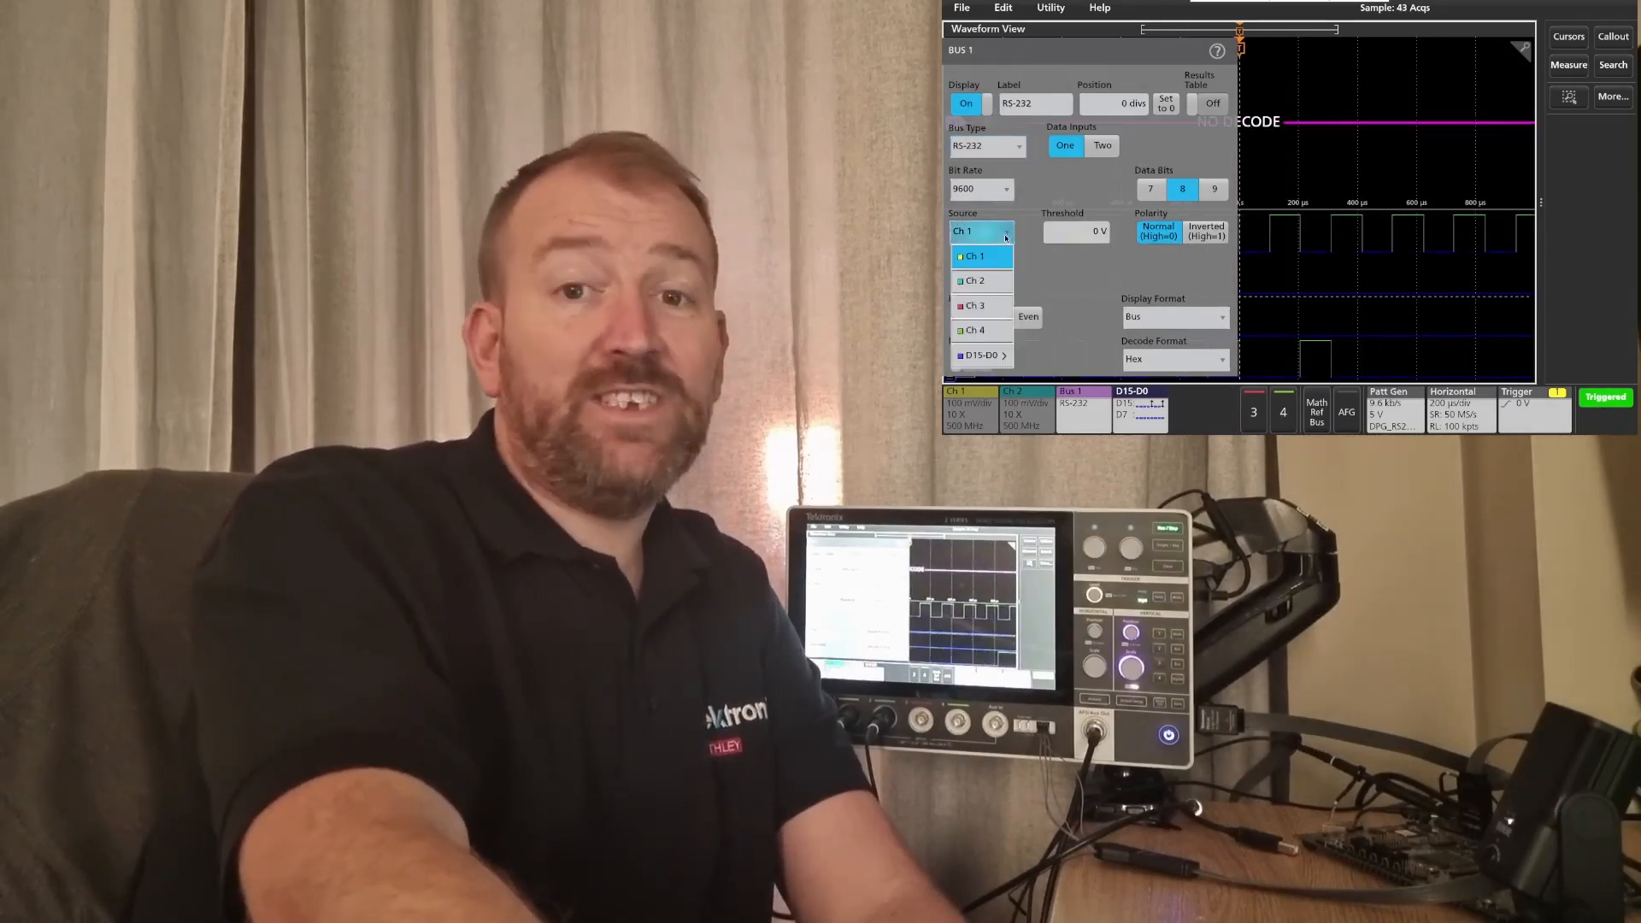
click(977, 354)
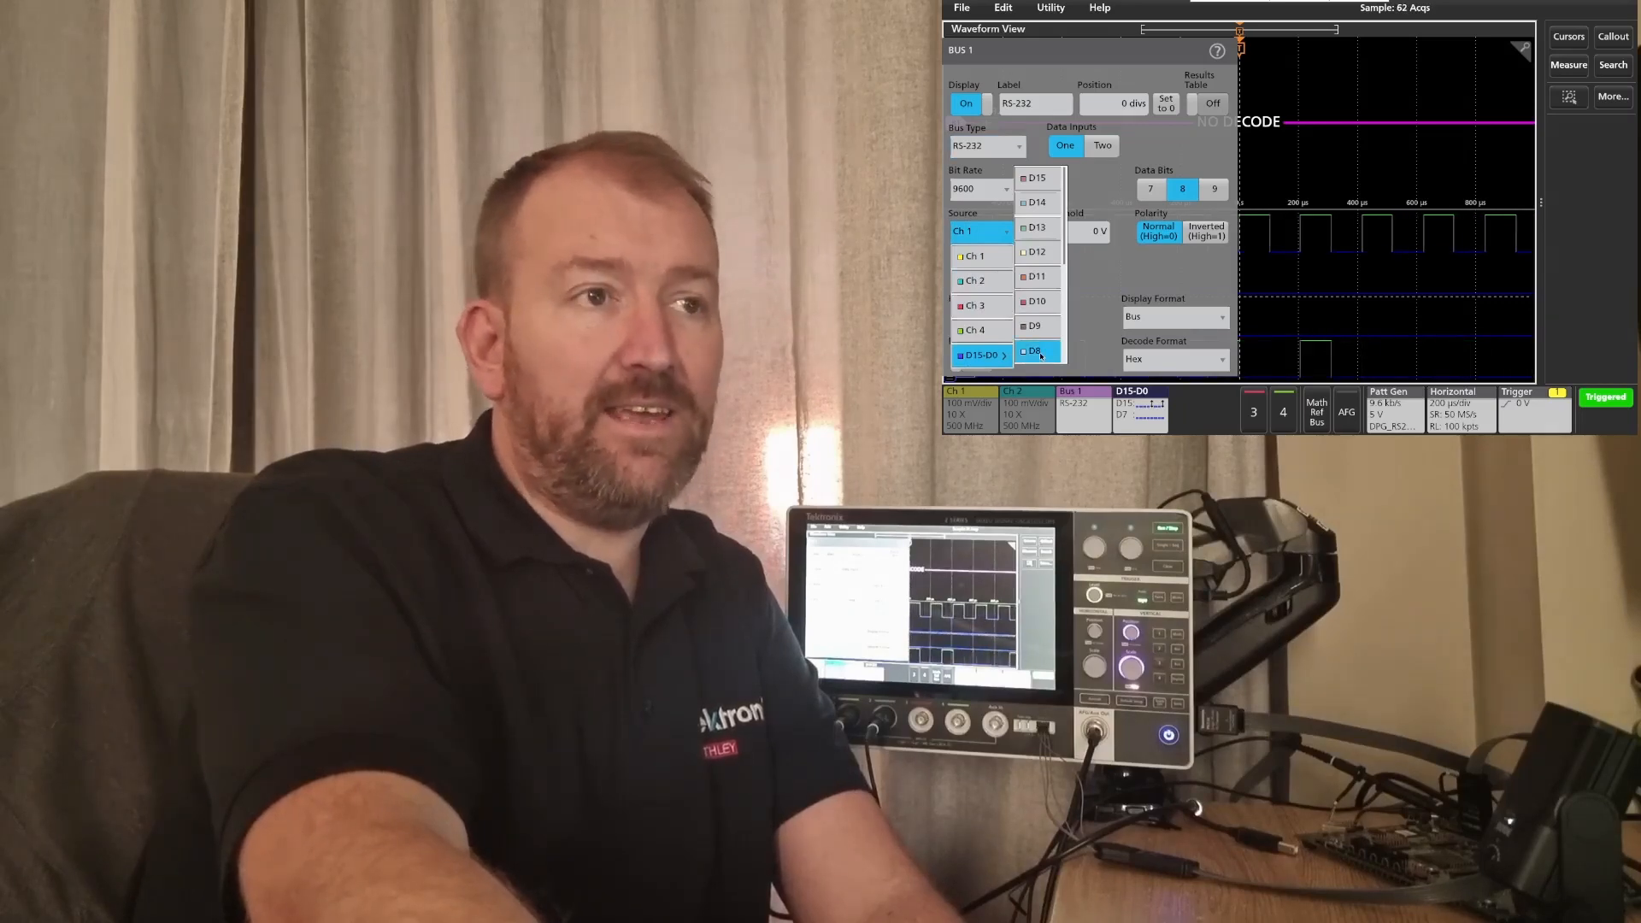